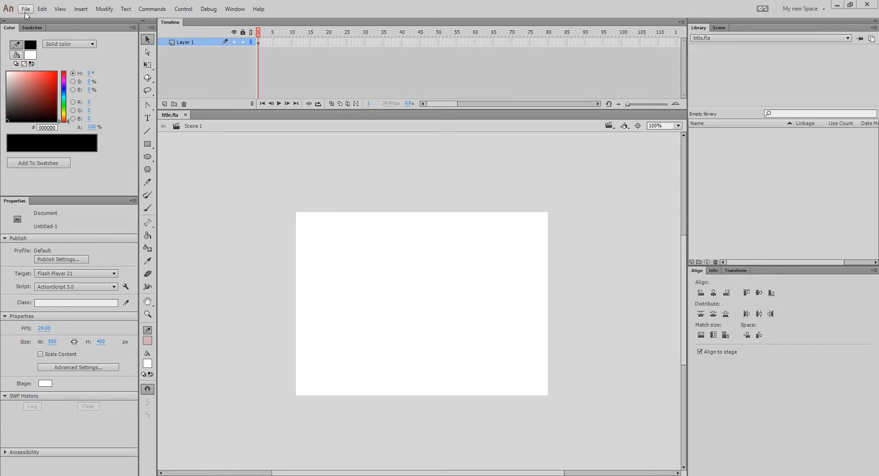
mouse_move(59, 8)
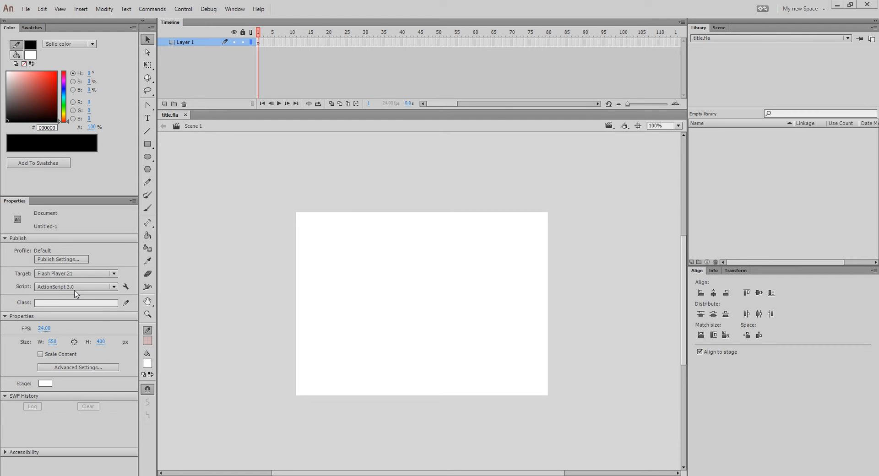
Type 'Super Cool Title' on the stage in 86 pt GROBOLD, coloured #FF0000
left_click(147, 118)
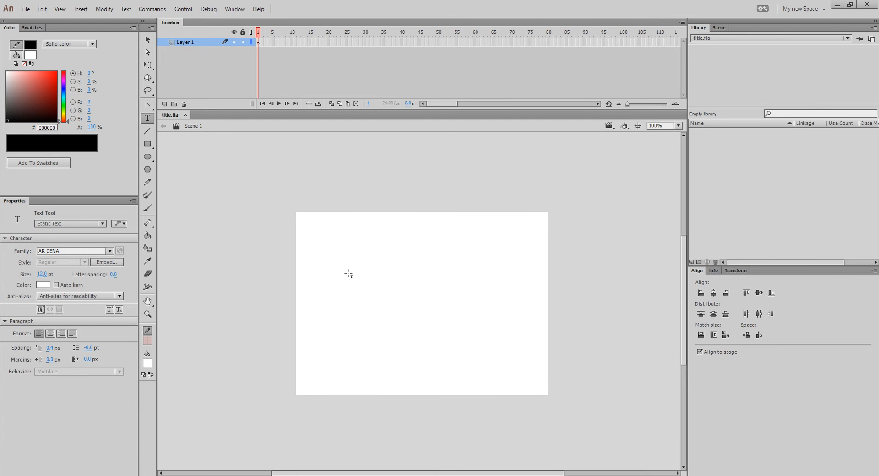
left_click(349, 274)
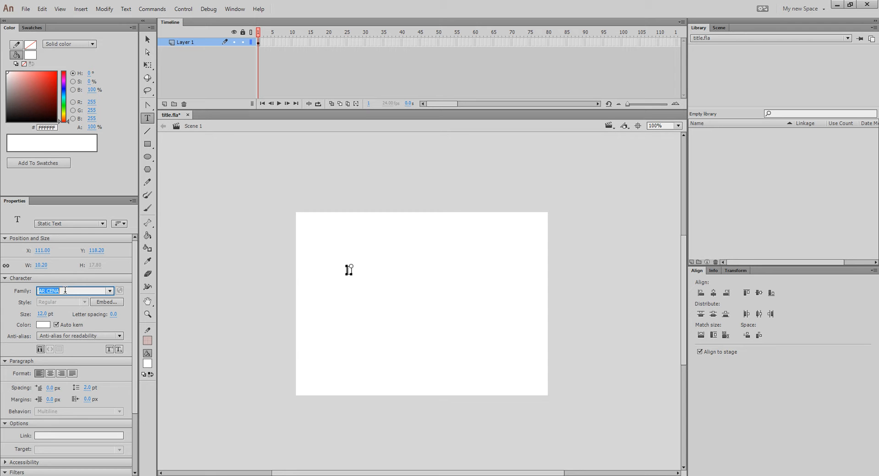
type("GROBOLD")
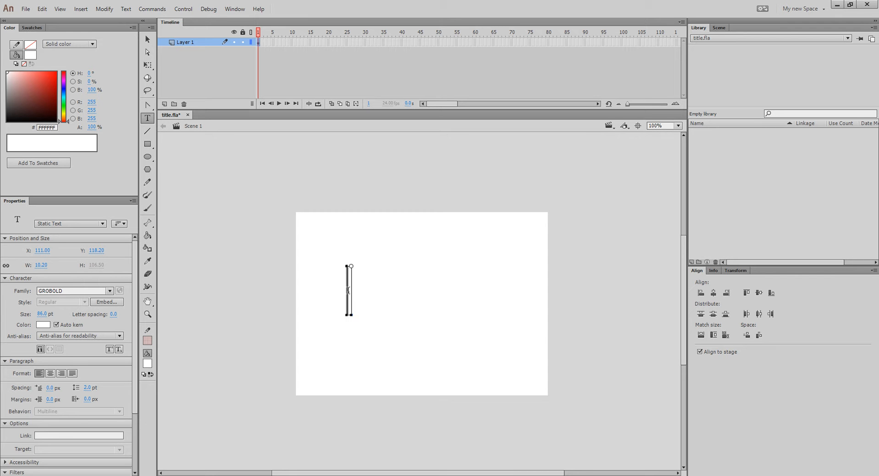
type("Super Cool Tit")
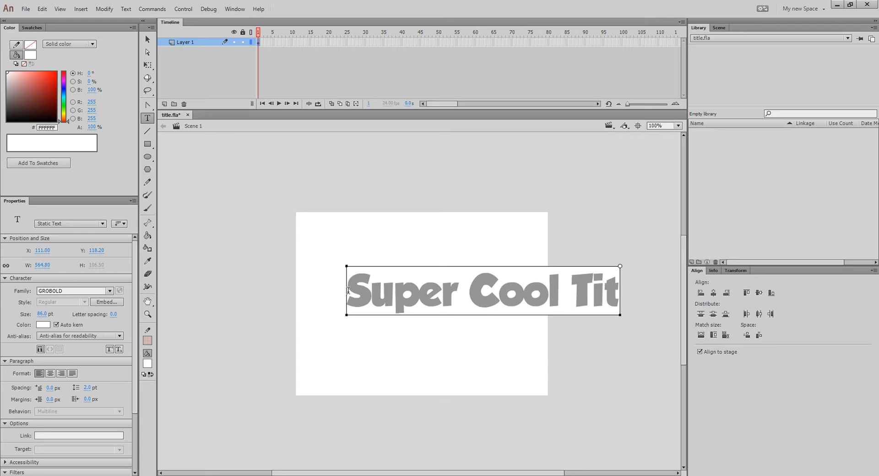
type("le")
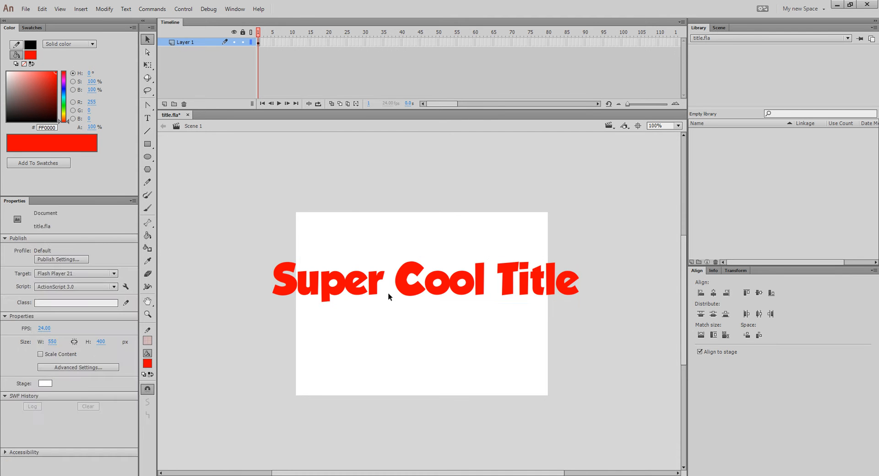
Scale the red title down with Free Transform so it fits within the stage
left_click(423, 279)
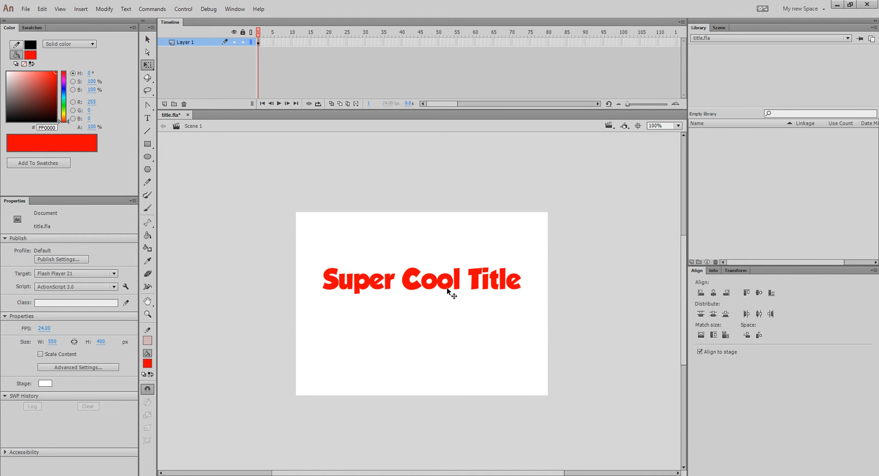
left_click(421, 279)
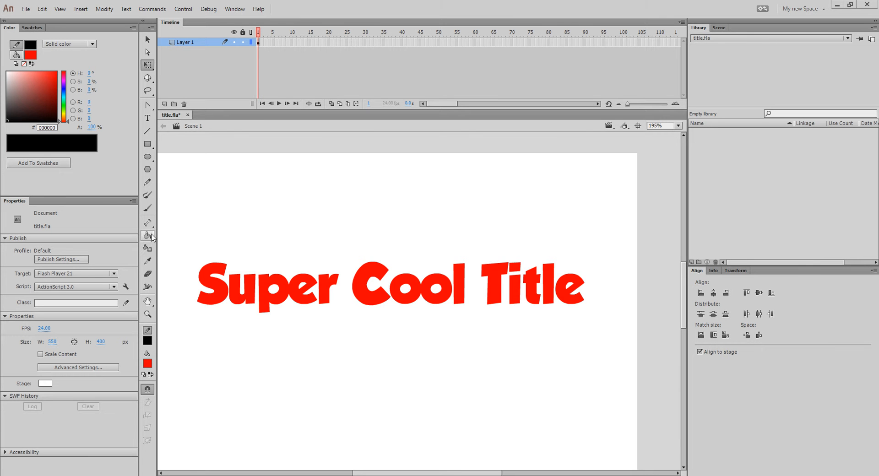
mouse_move(159, 261)
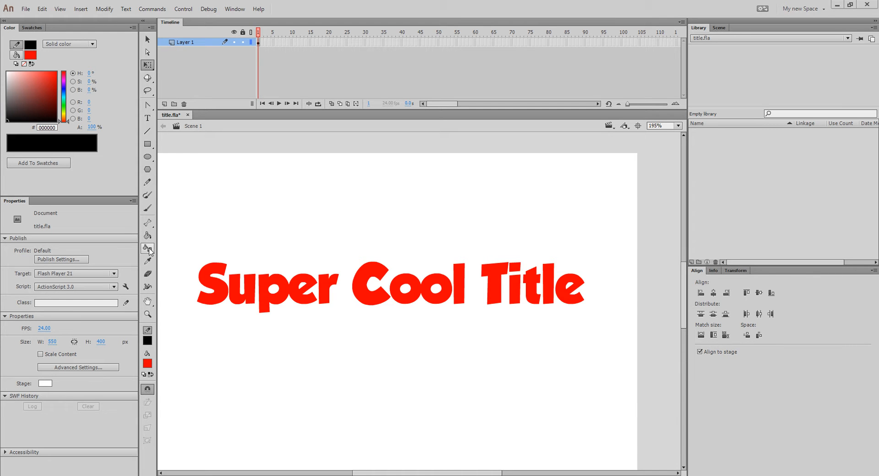
mouse_move(197, 286)
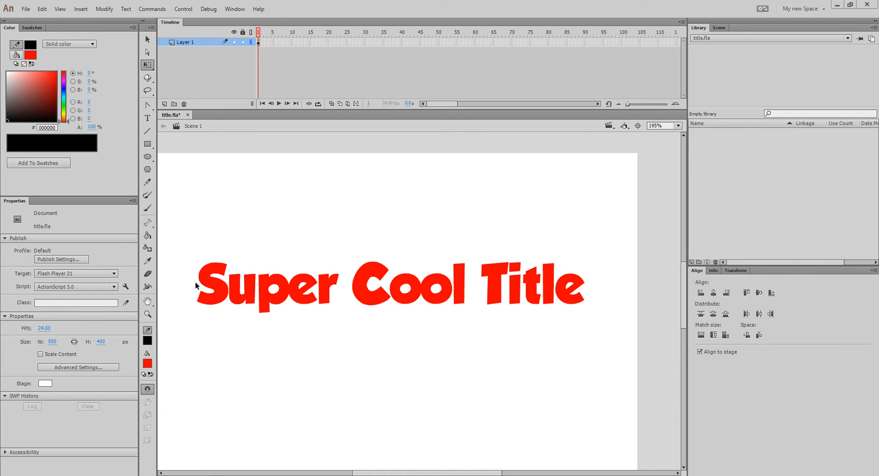
mouse_move(197, 294)
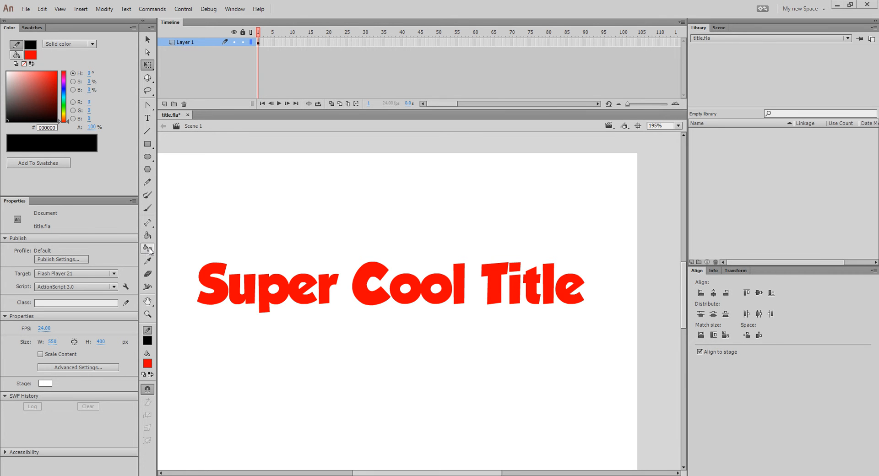
Outline each letter, including the final e's inner edge, with a 5 px black stroke
left_click(147, 249)
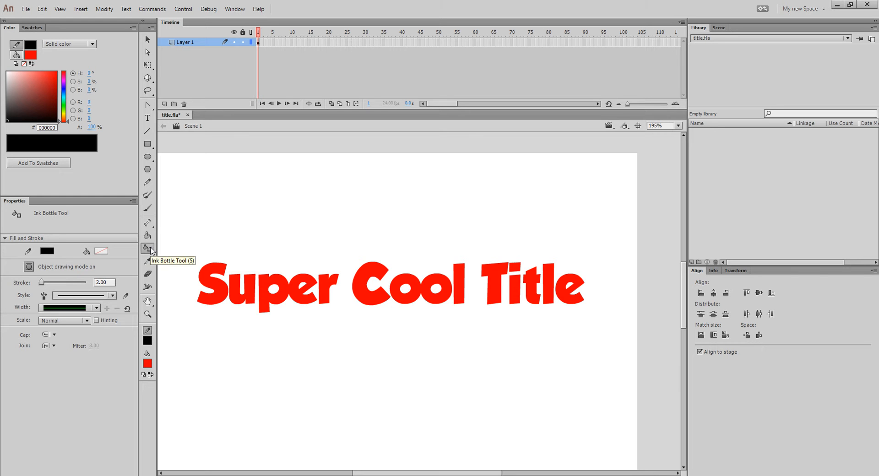
mouse_move(114, 294)
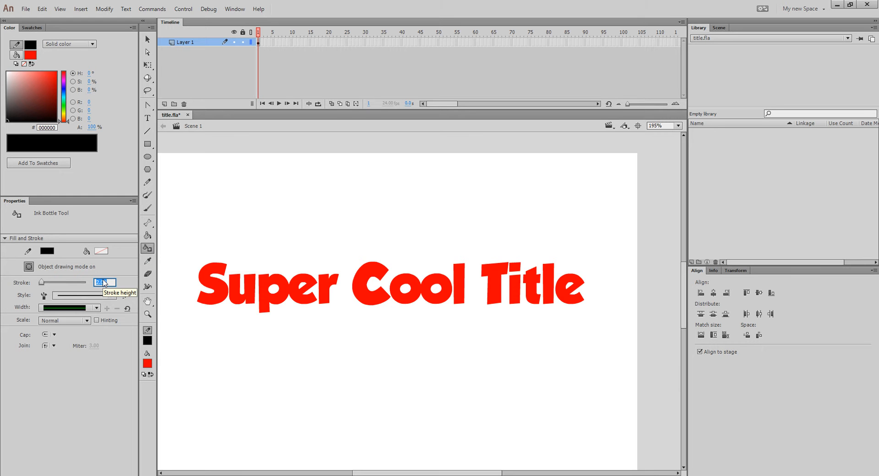
left_click(257, 289)
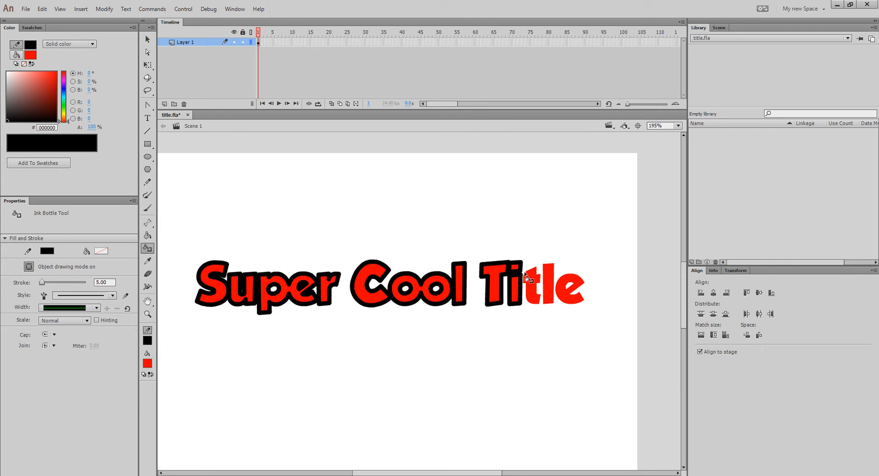
left_click(535, 289)
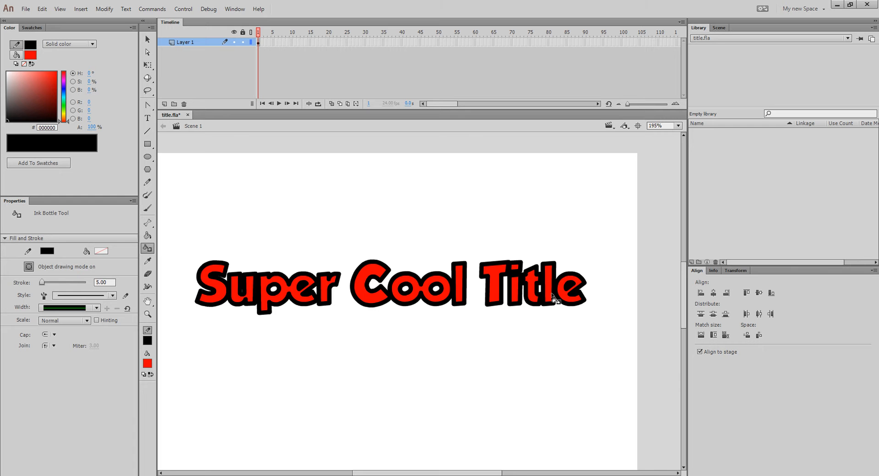
left_click(148, 40)
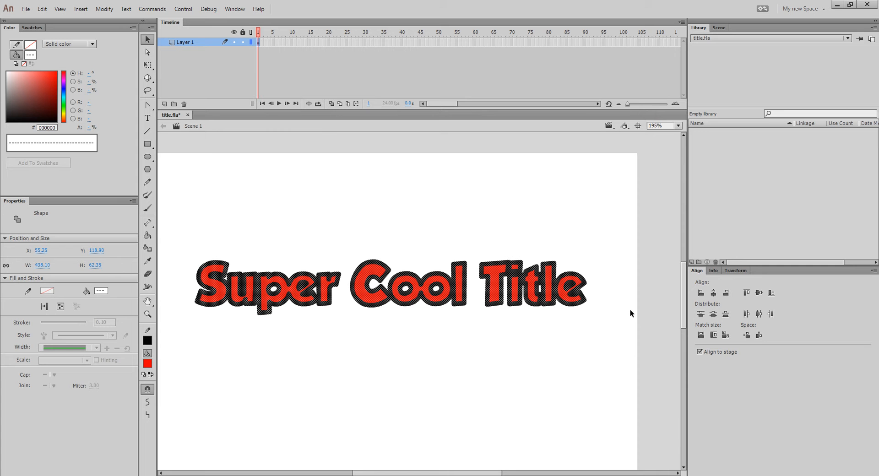
mouse_move(408, 370)
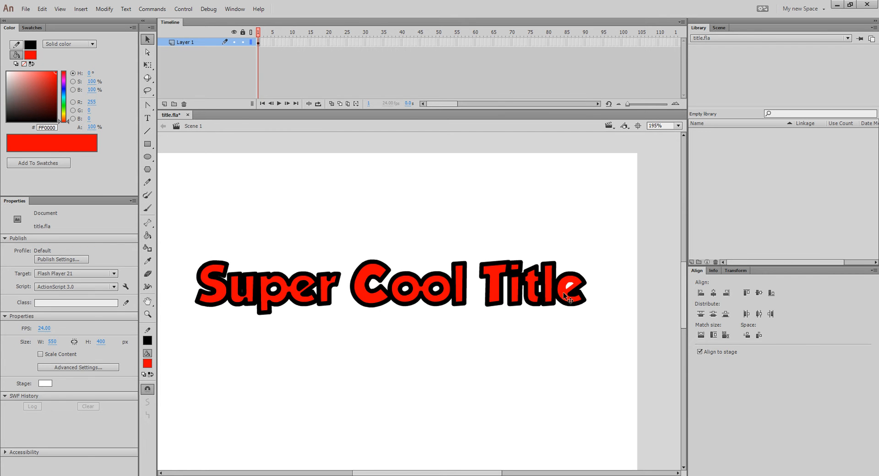
left_click(148, 249)
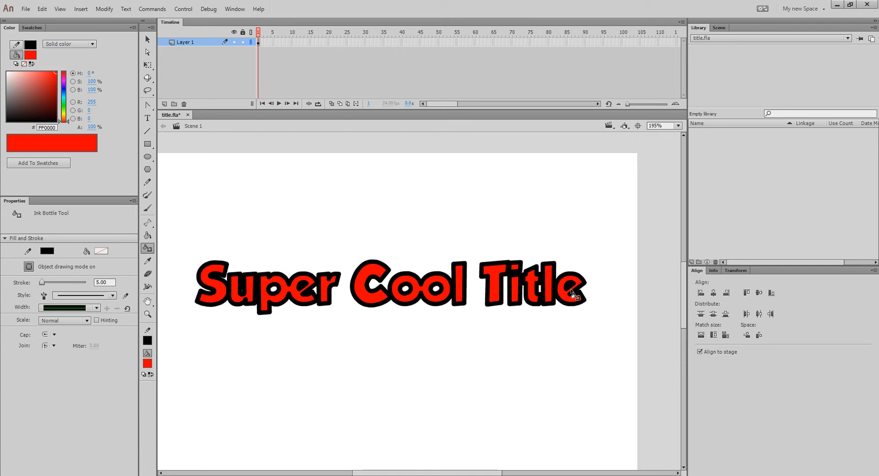
left_click(147, 40)
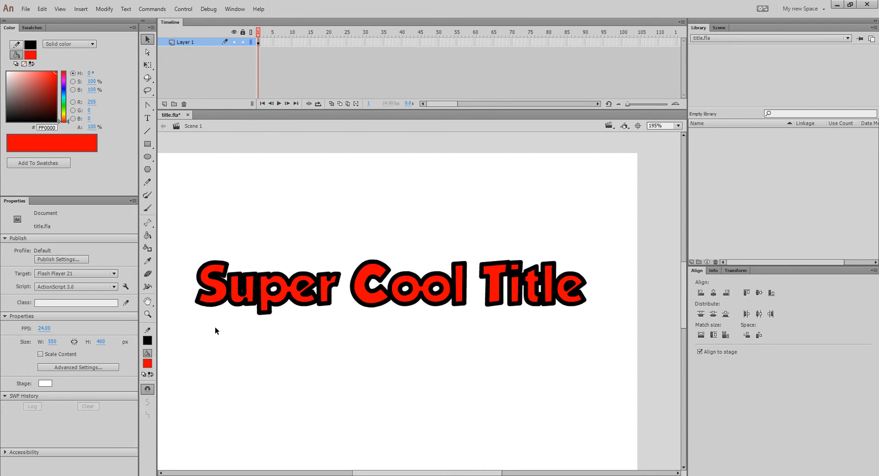
Duplicate the outlined title and shift the copy slightly down and to the right
left_click(390, 286)
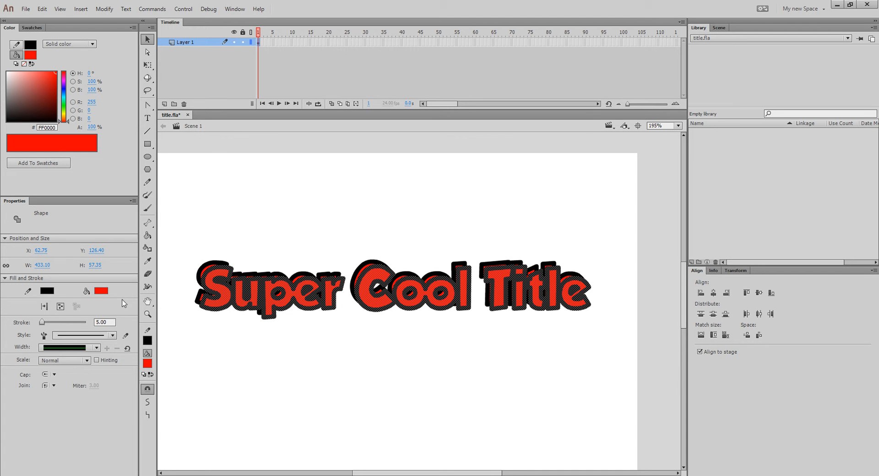
left_click(47, 290)
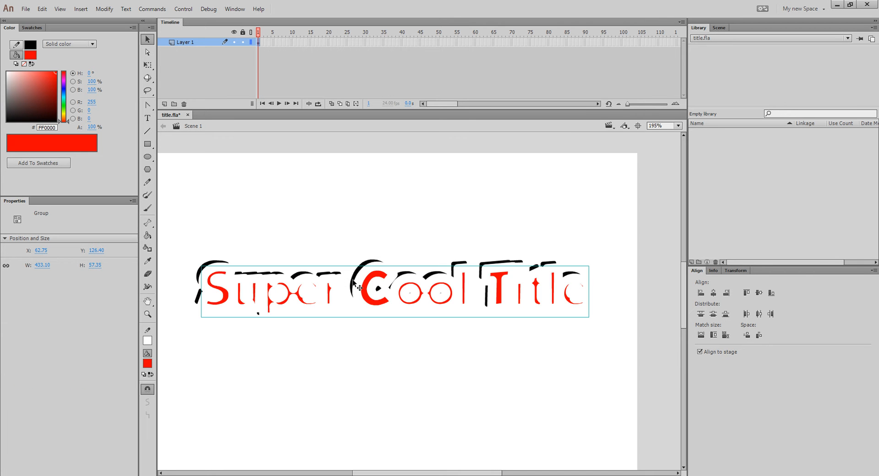
mouse_move(172, 236)
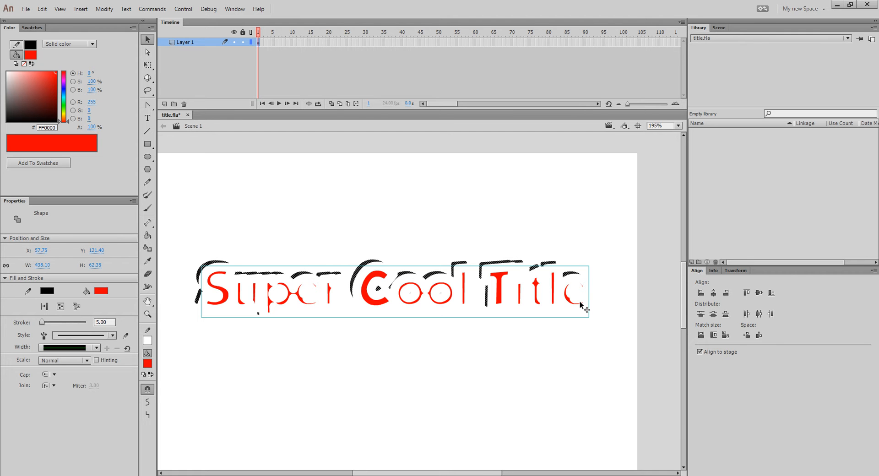
left_click_drag(587, 312, 582, 309)
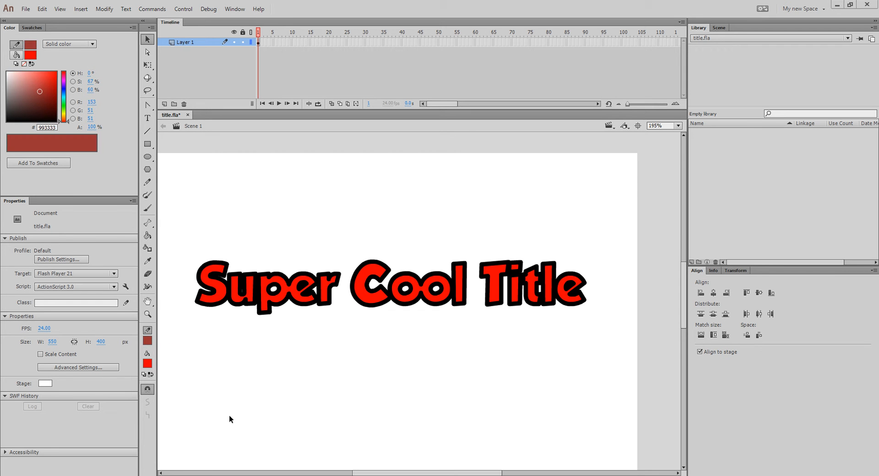
mouse_move(233, 237)
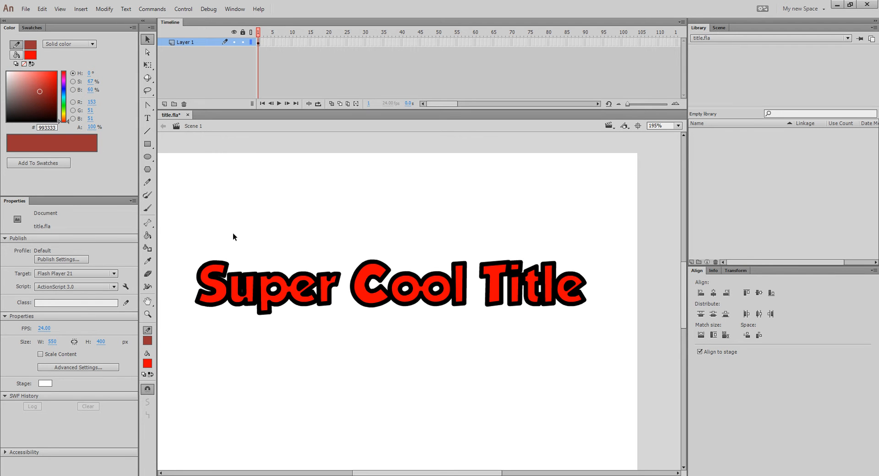
Set the stage colour to brown and nudge the white backing copy into position
left_click(45, 383)
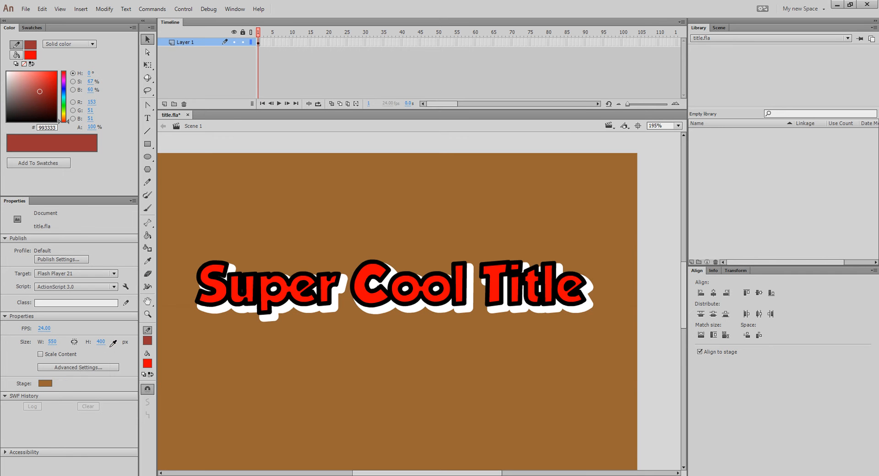
mouse_move(307, 329)
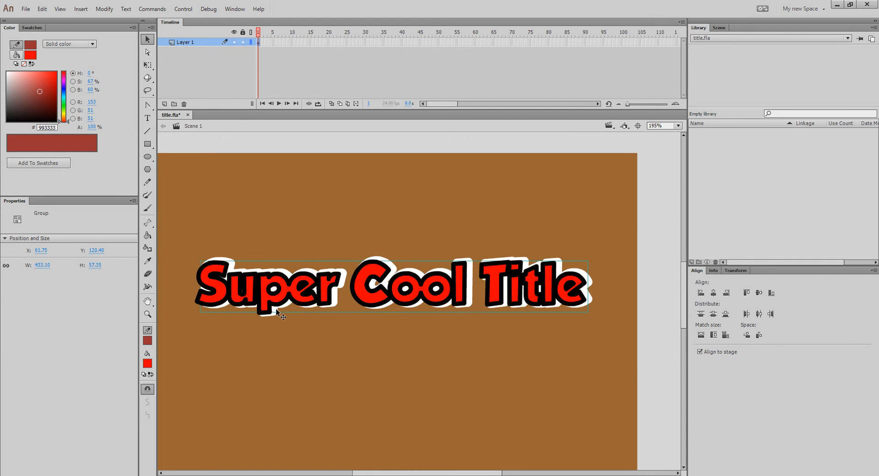
left_click_drag(280, 289, 278, 291)
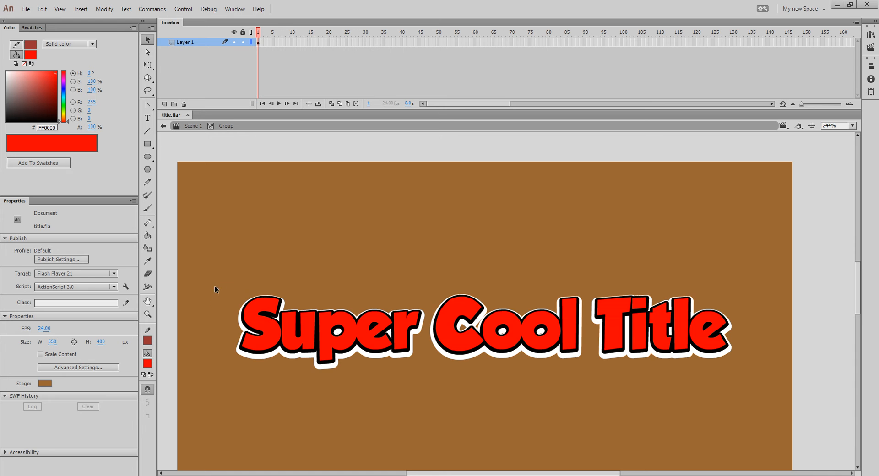
mouse_move(244, 277)
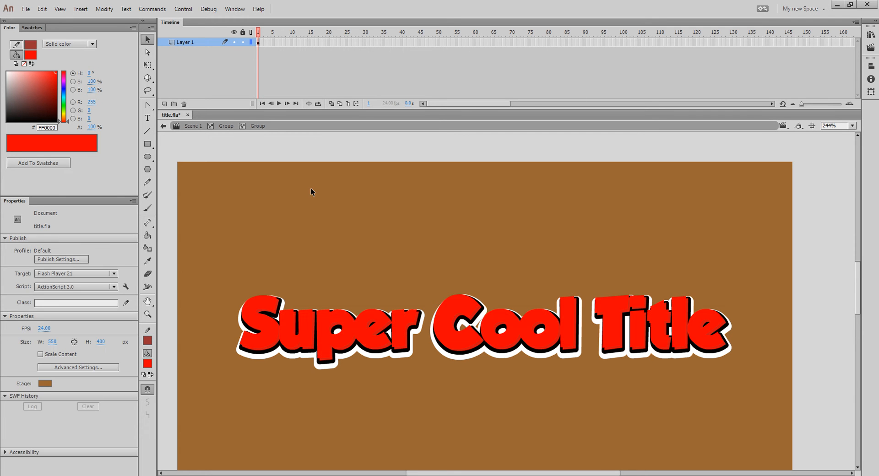
mouse_move(251, 309)
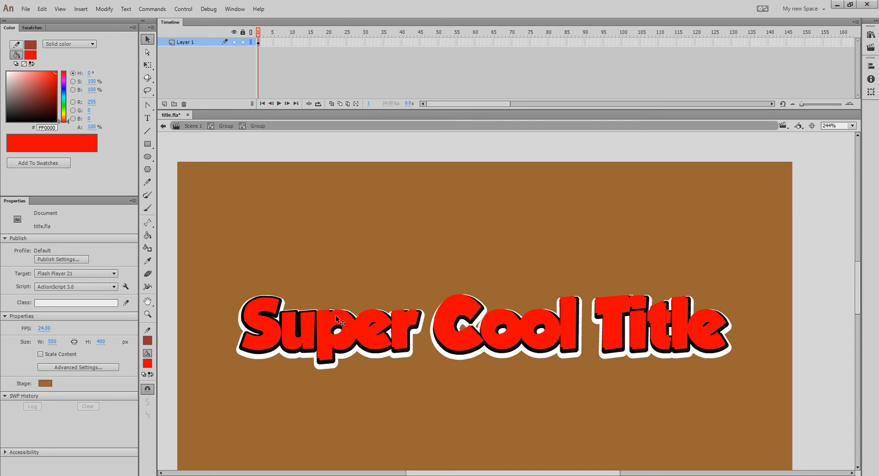
mouse_move(508, 314)
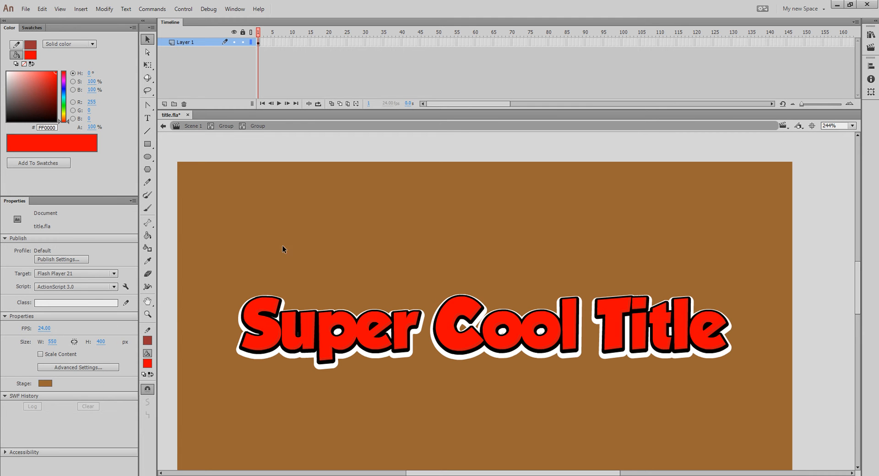
mouse_move(282, 344)
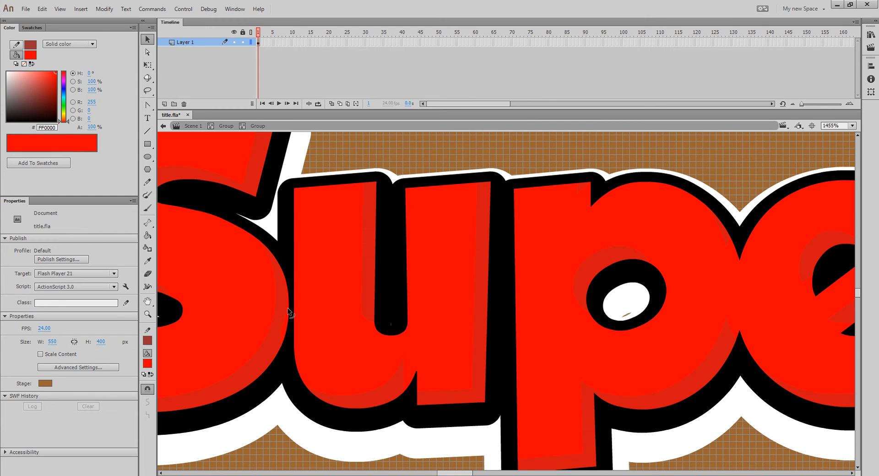
mouse_move(286, 341)
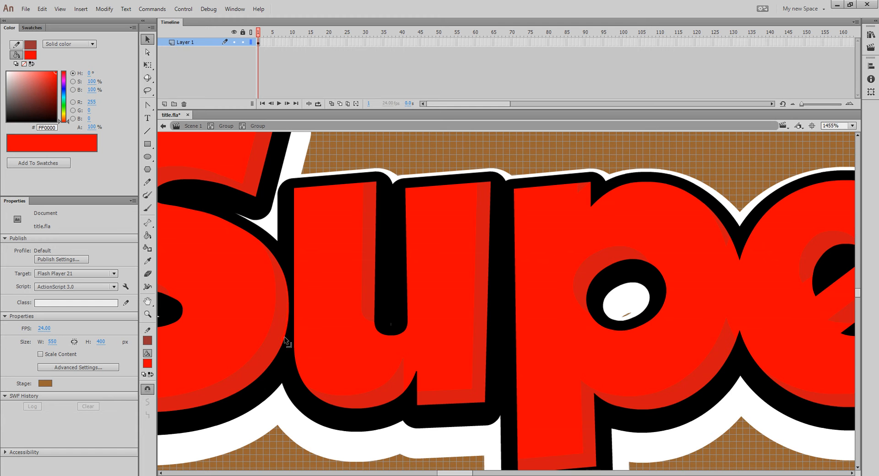
mouse_move(596, 342)
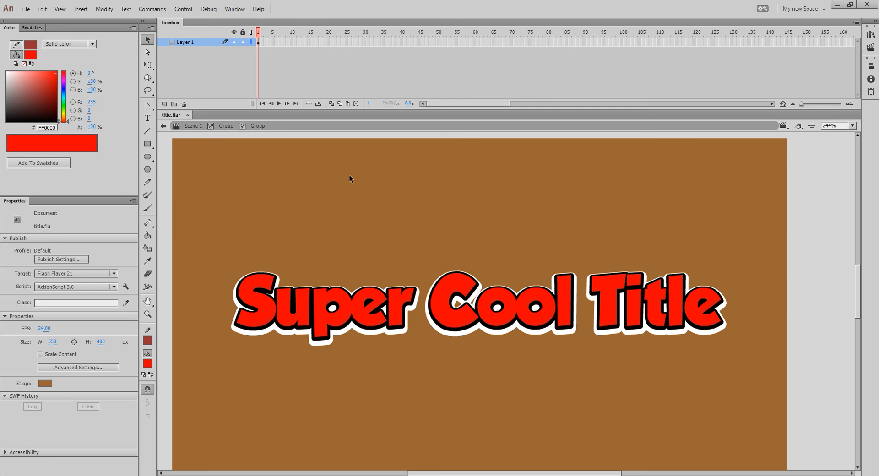
Step out to the outer title group, then edit the letter shapes inside it
left_click(254, 291)
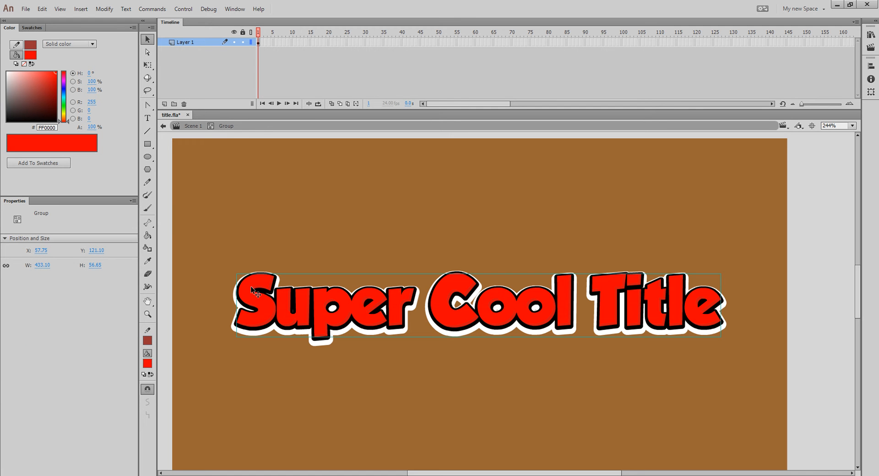
double_click(269, 306)
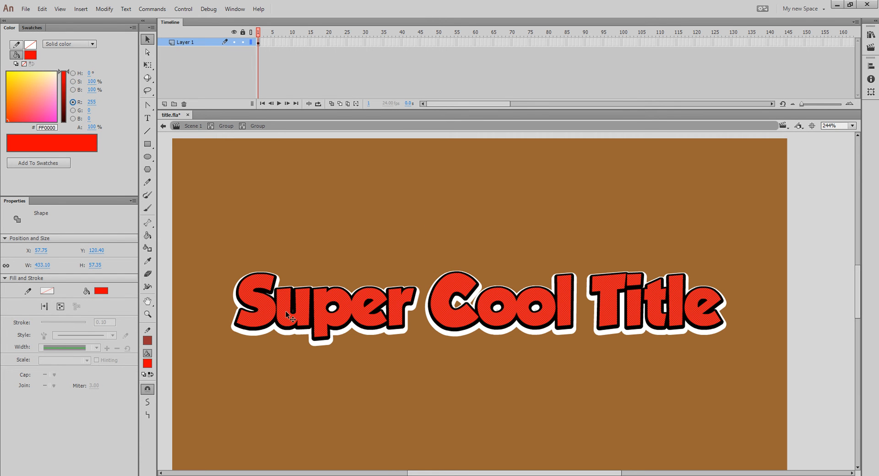
mouse_move(271, 313)
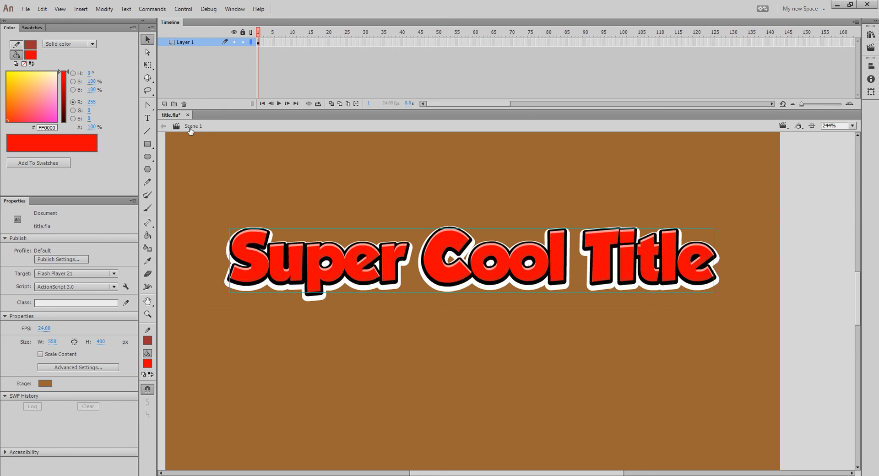
Back in Scene 1, convert the whole title group into a Movie Clip symbol via F8
left_click(177, 163)
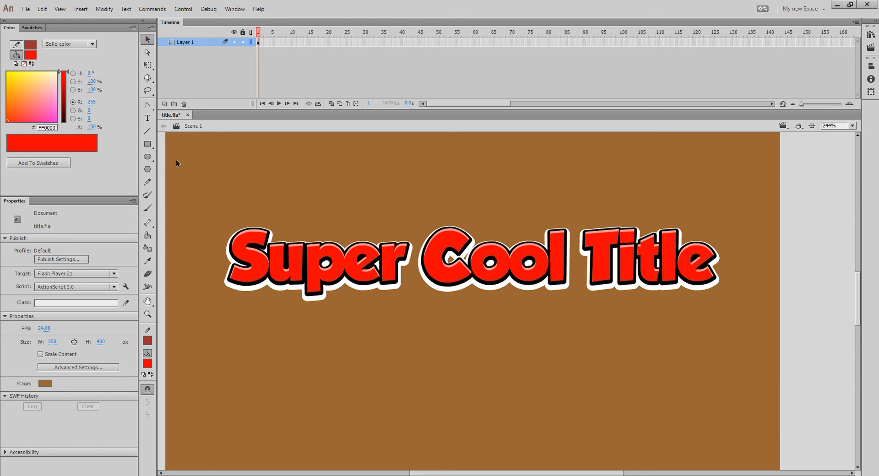
left_click(470, 261)
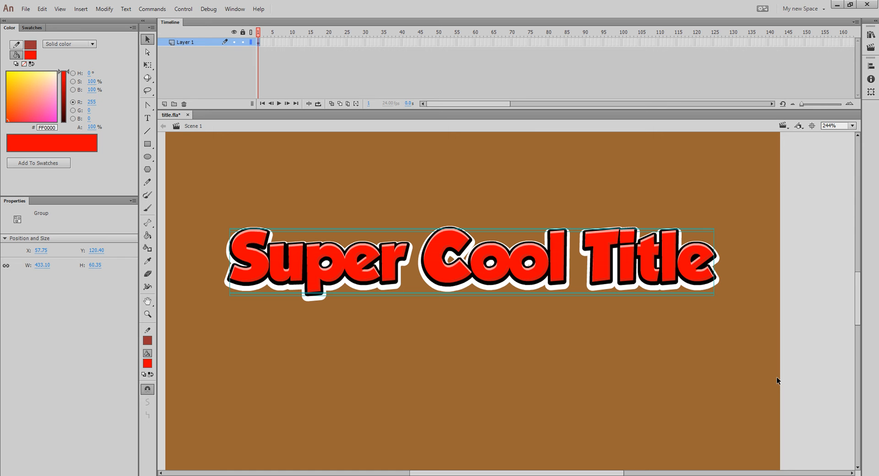
mouse_move(225, 165)
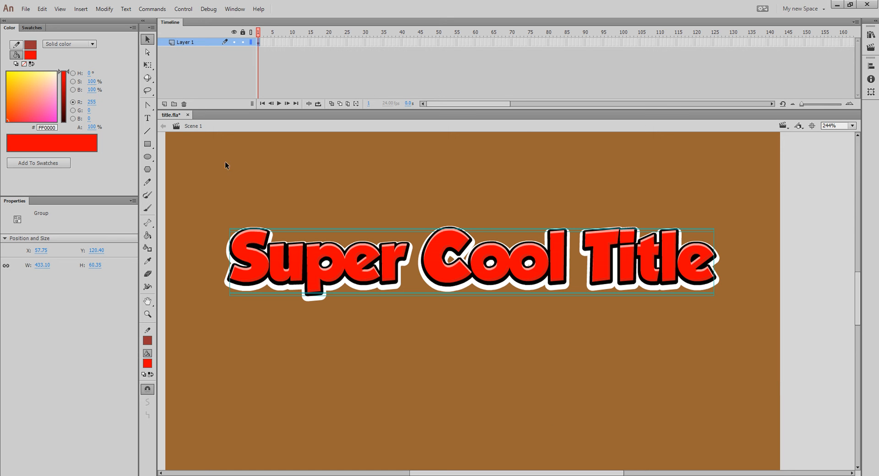
mouse_move(115, 100)
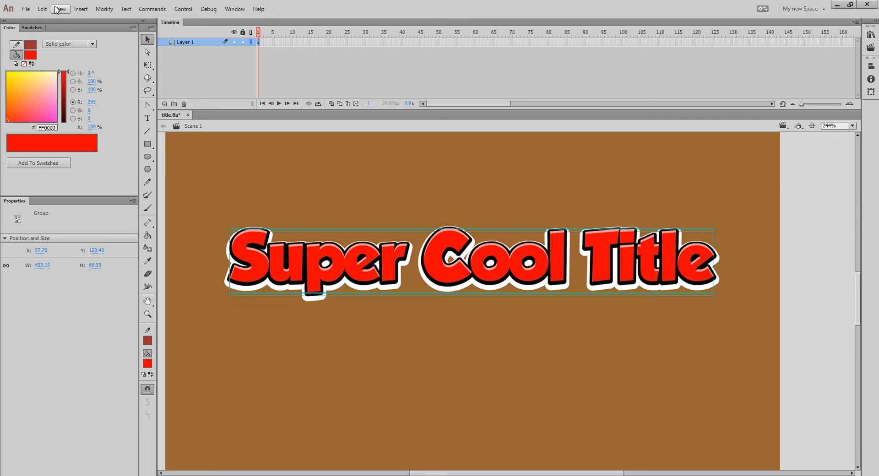
left_click(104, 9)
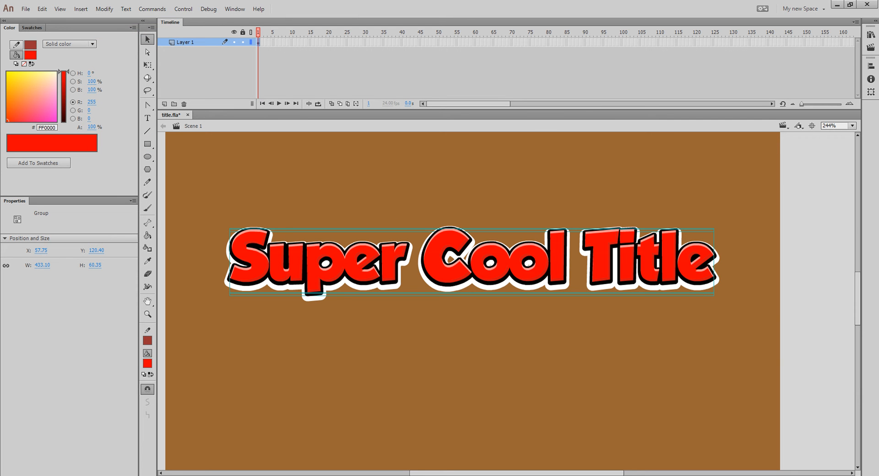
key("F8")
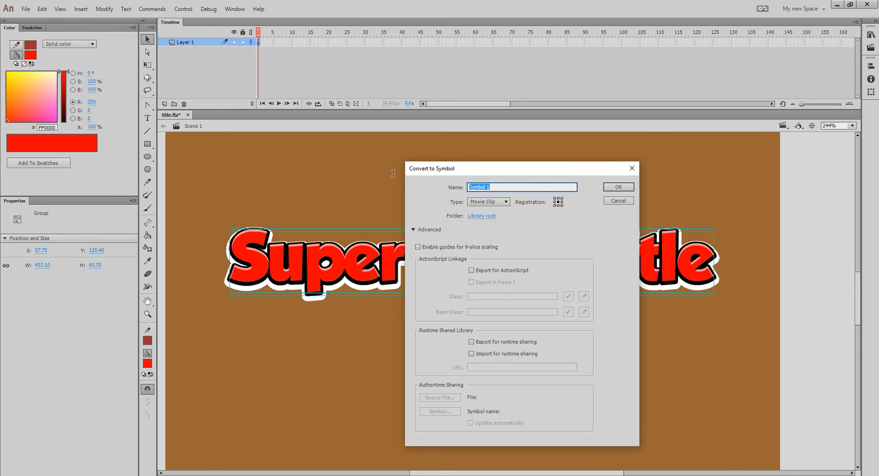
left_click(617, 186)
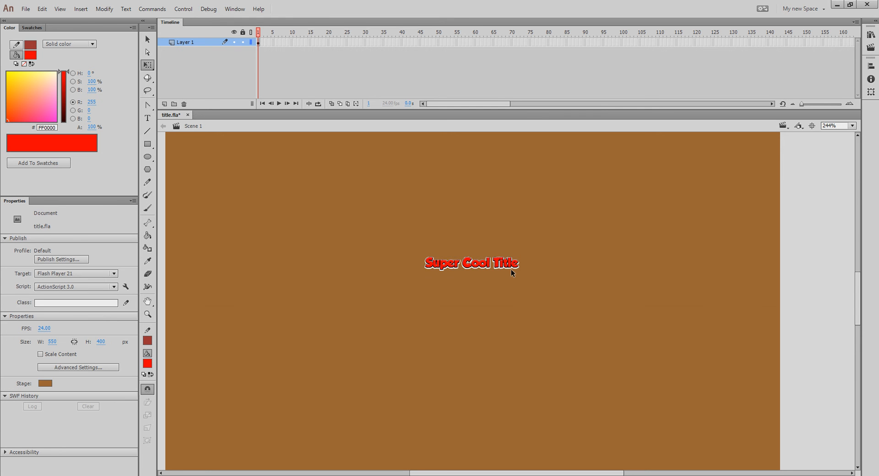
Enlarge the Title clip to about 303 px wide and smooth its letter shapes
left_click(471, 263)
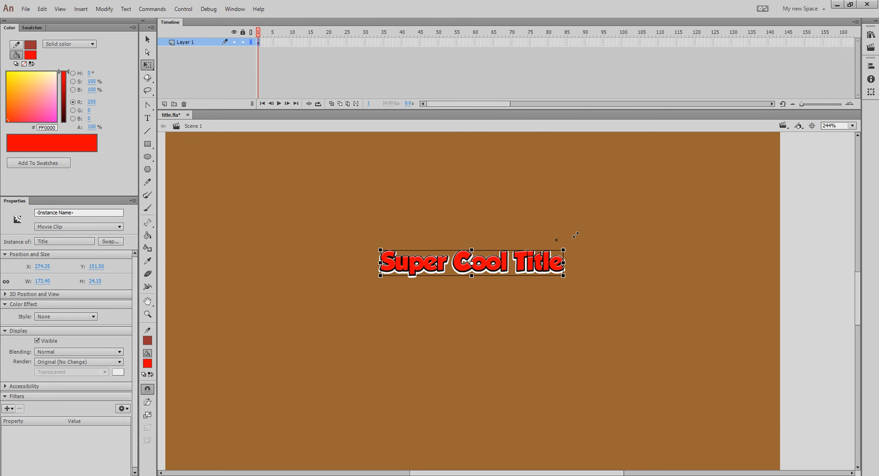
left_click_drag(565, 279, 735, 298)
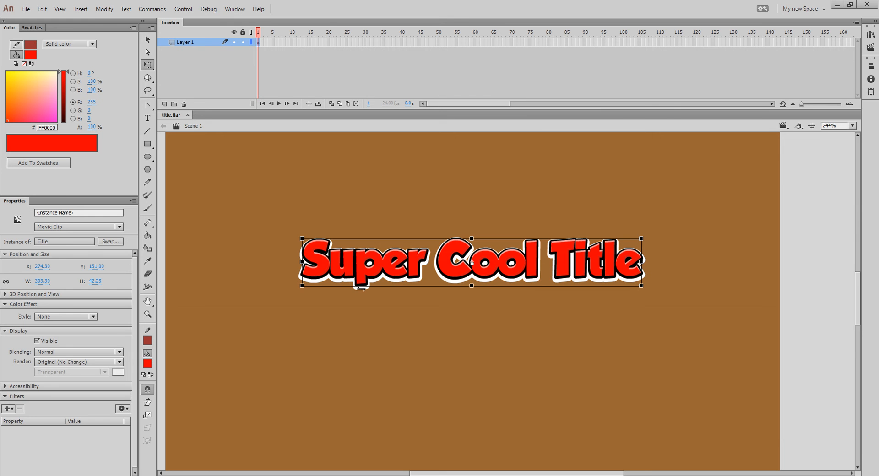
double_click(471, 261)
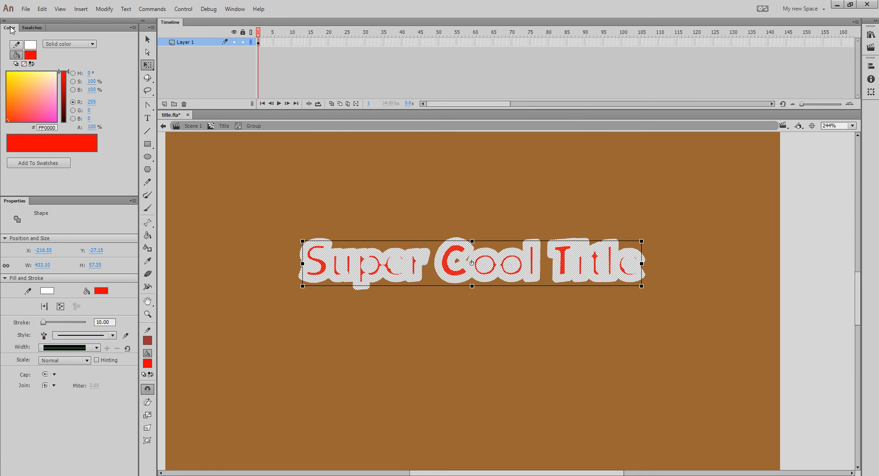
left_click(104, 9)
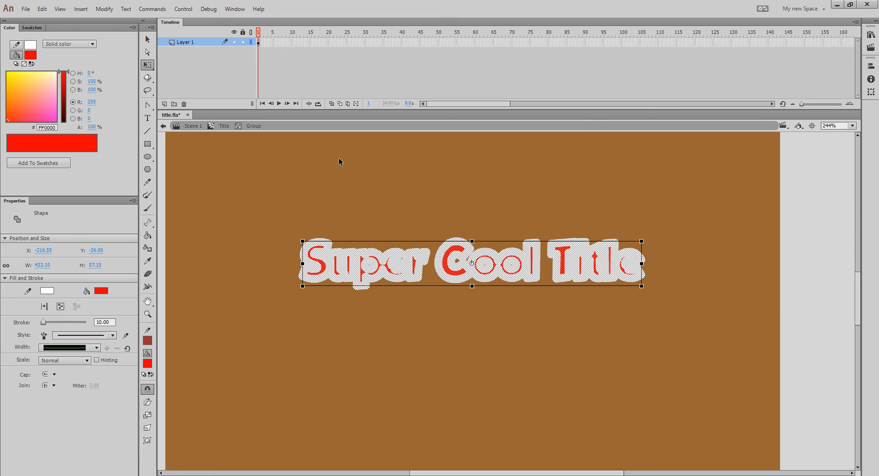
mouse_move(411, 327)
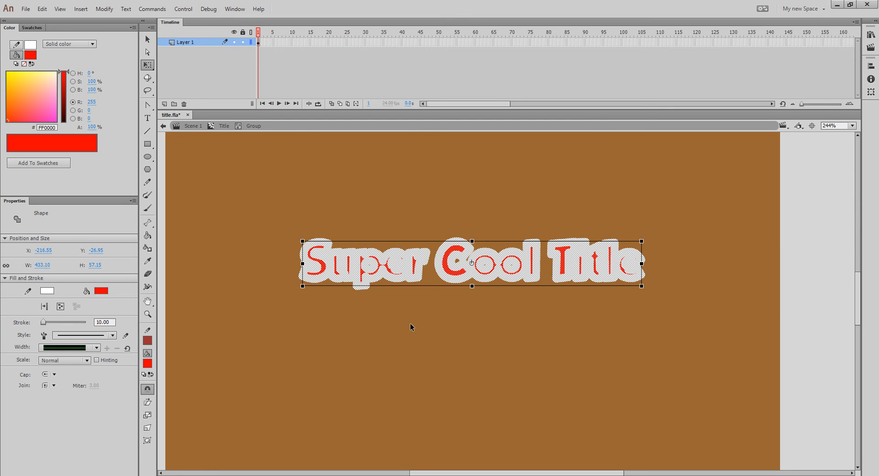
mouse_move(393, 321)
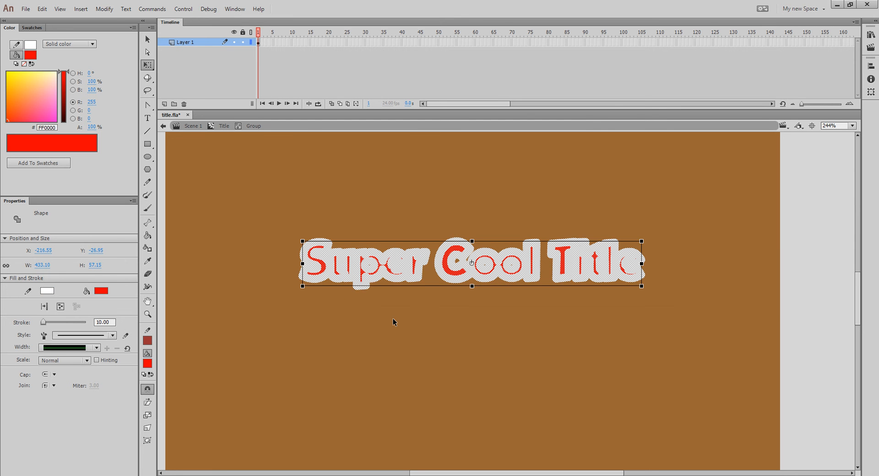
left_click(104, 9)
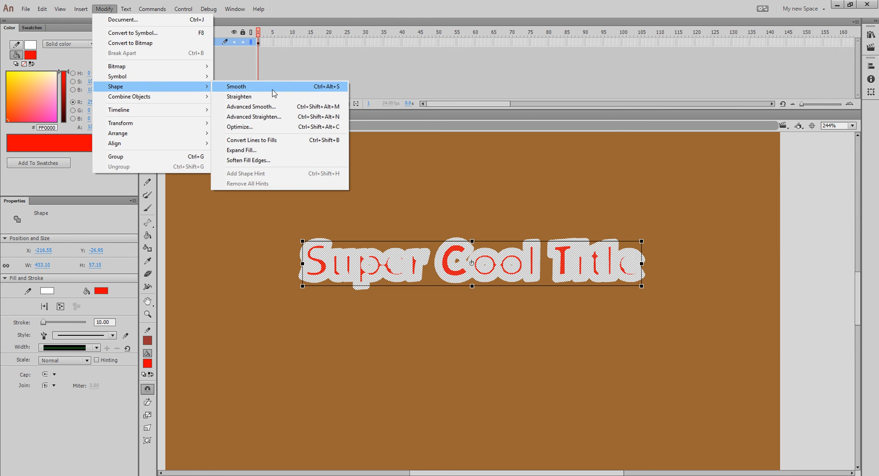
left_click(236, 86)
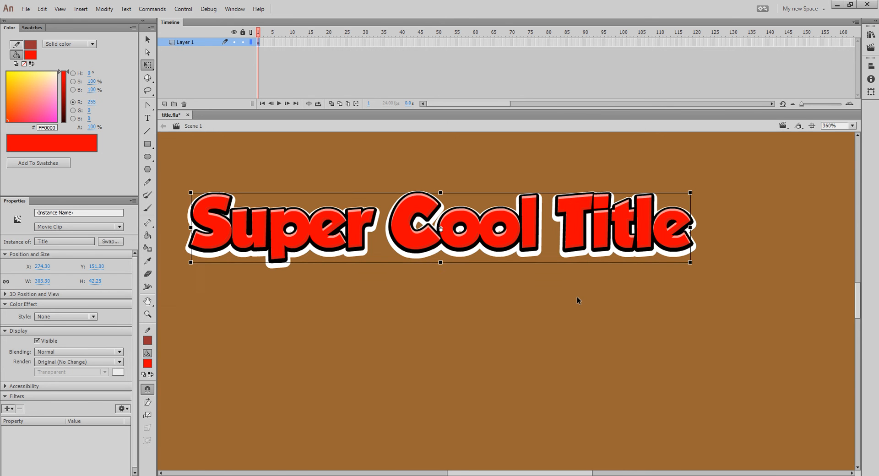
left_click_drag(440, 227, 479, 296)
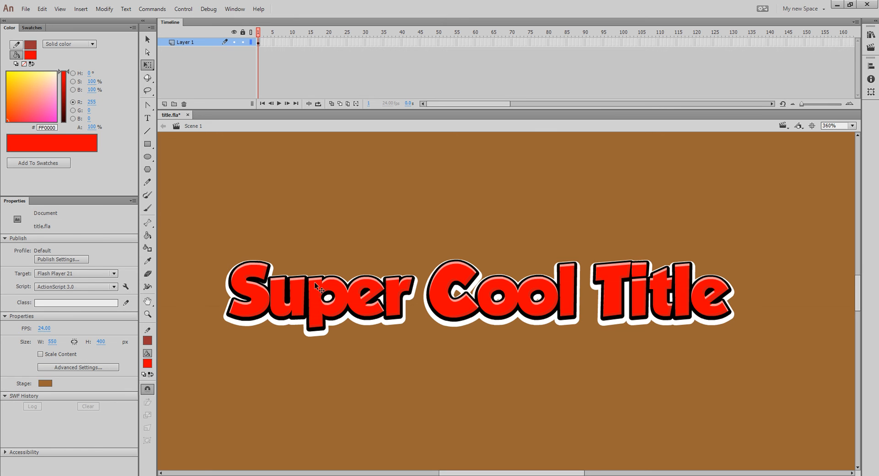
mouse_move(204, 236)
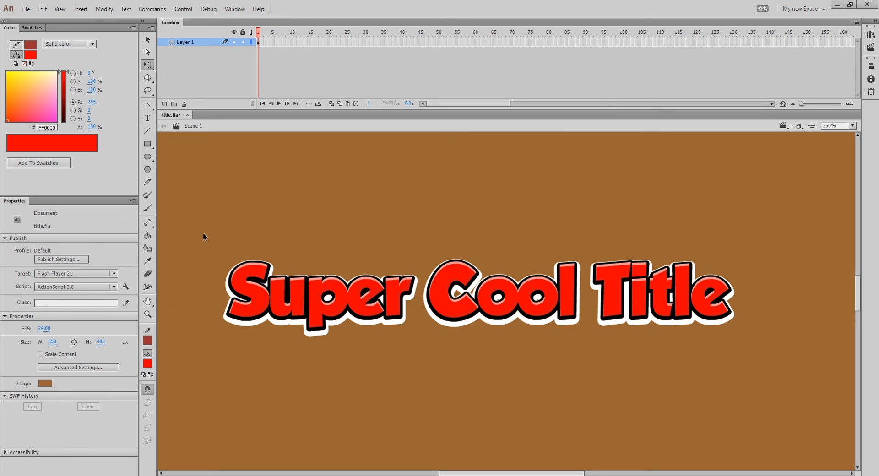